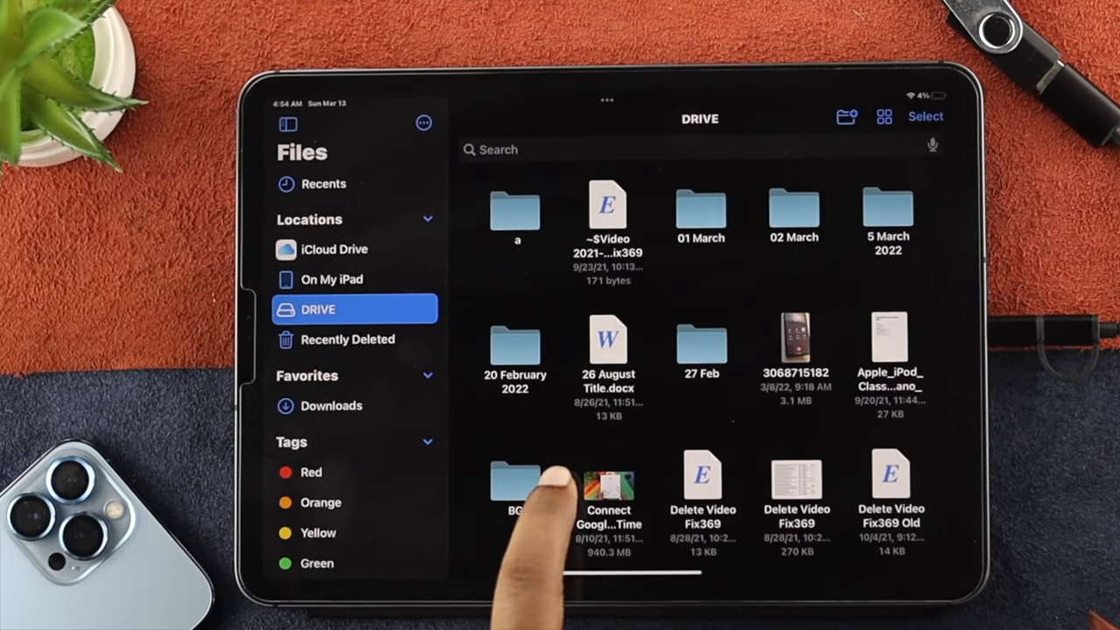
{"action": "double_click", "coordinate": [607, 486]}
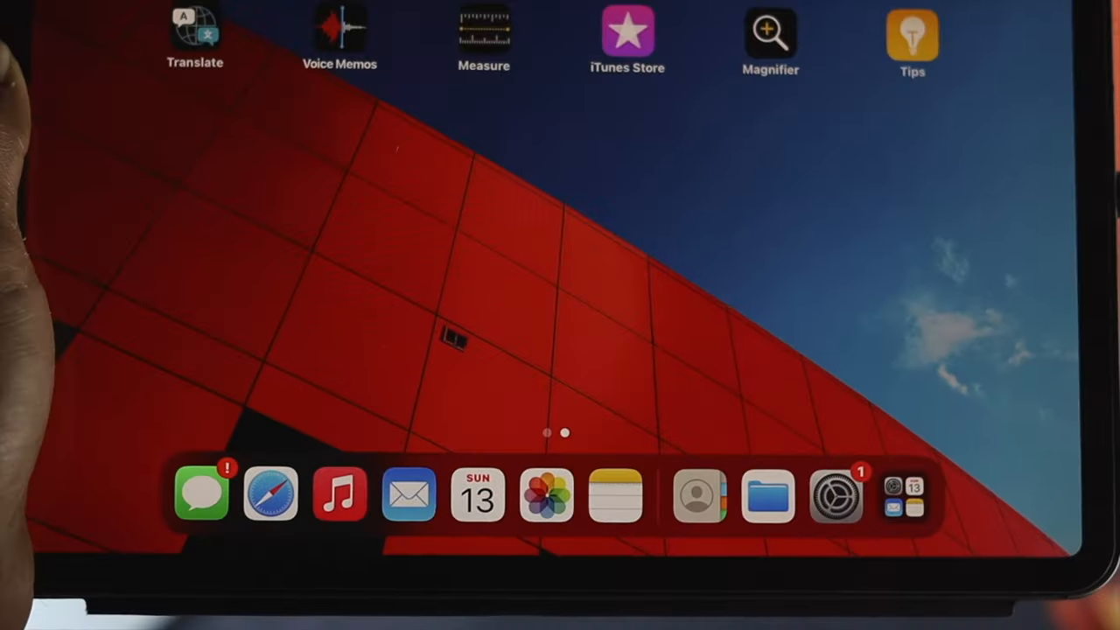
{"action": "left_click", "coordinate": [766, 493]}
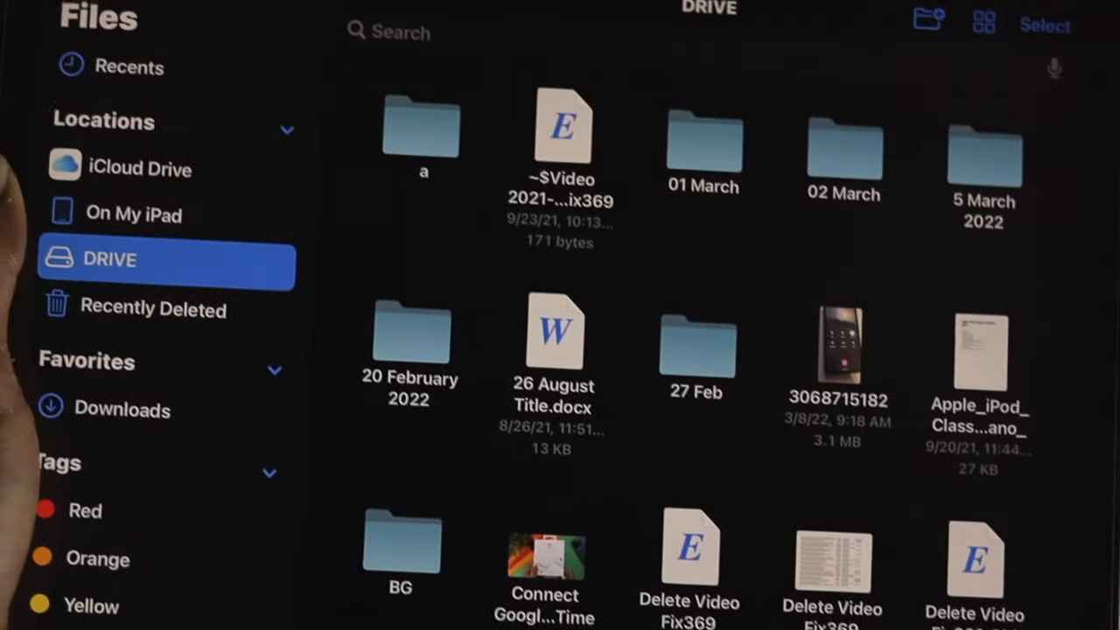